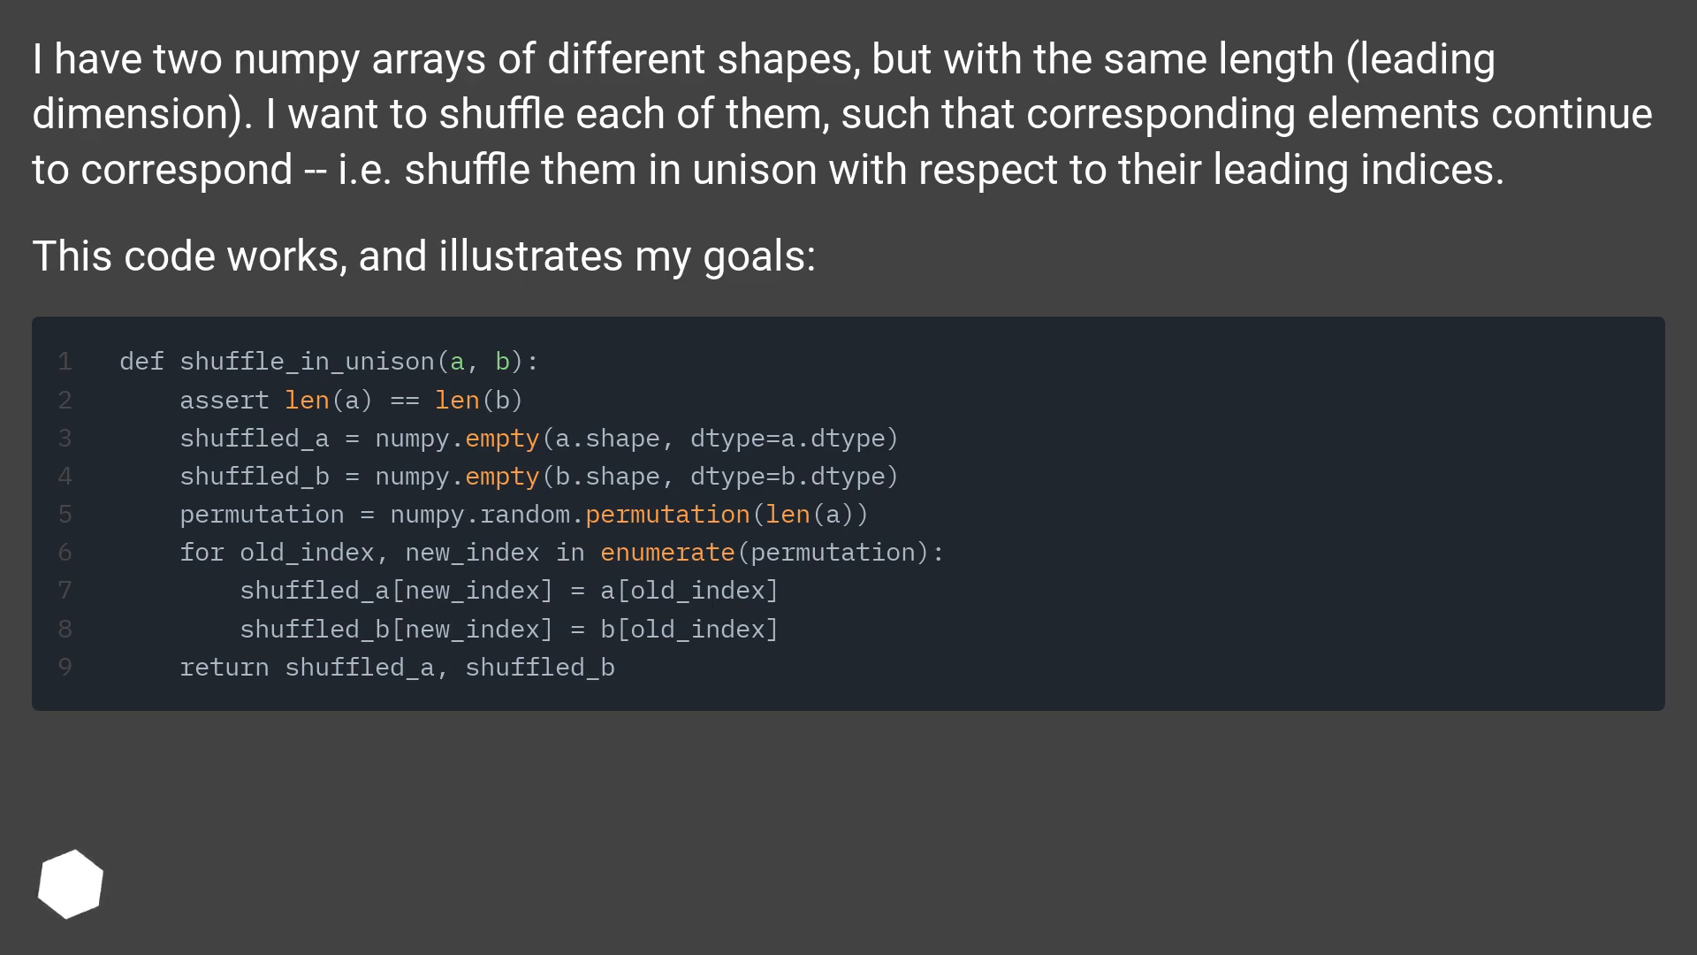
pyautogui.scroll(-3)
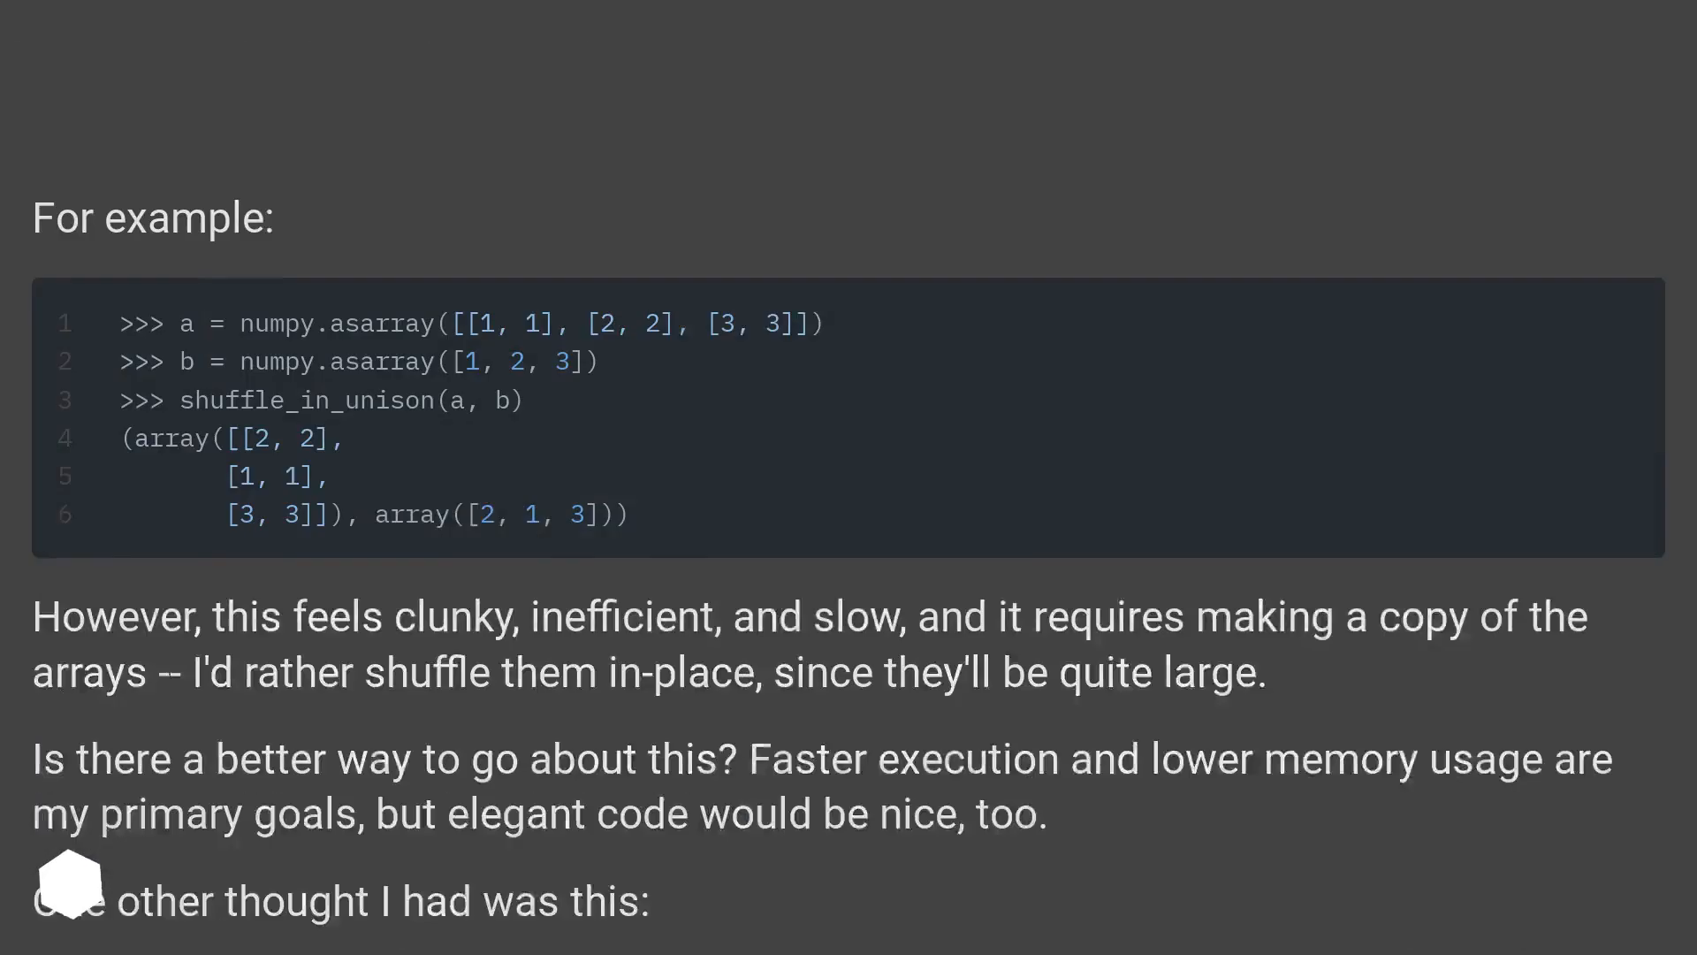
pyautogui.scroll(3)
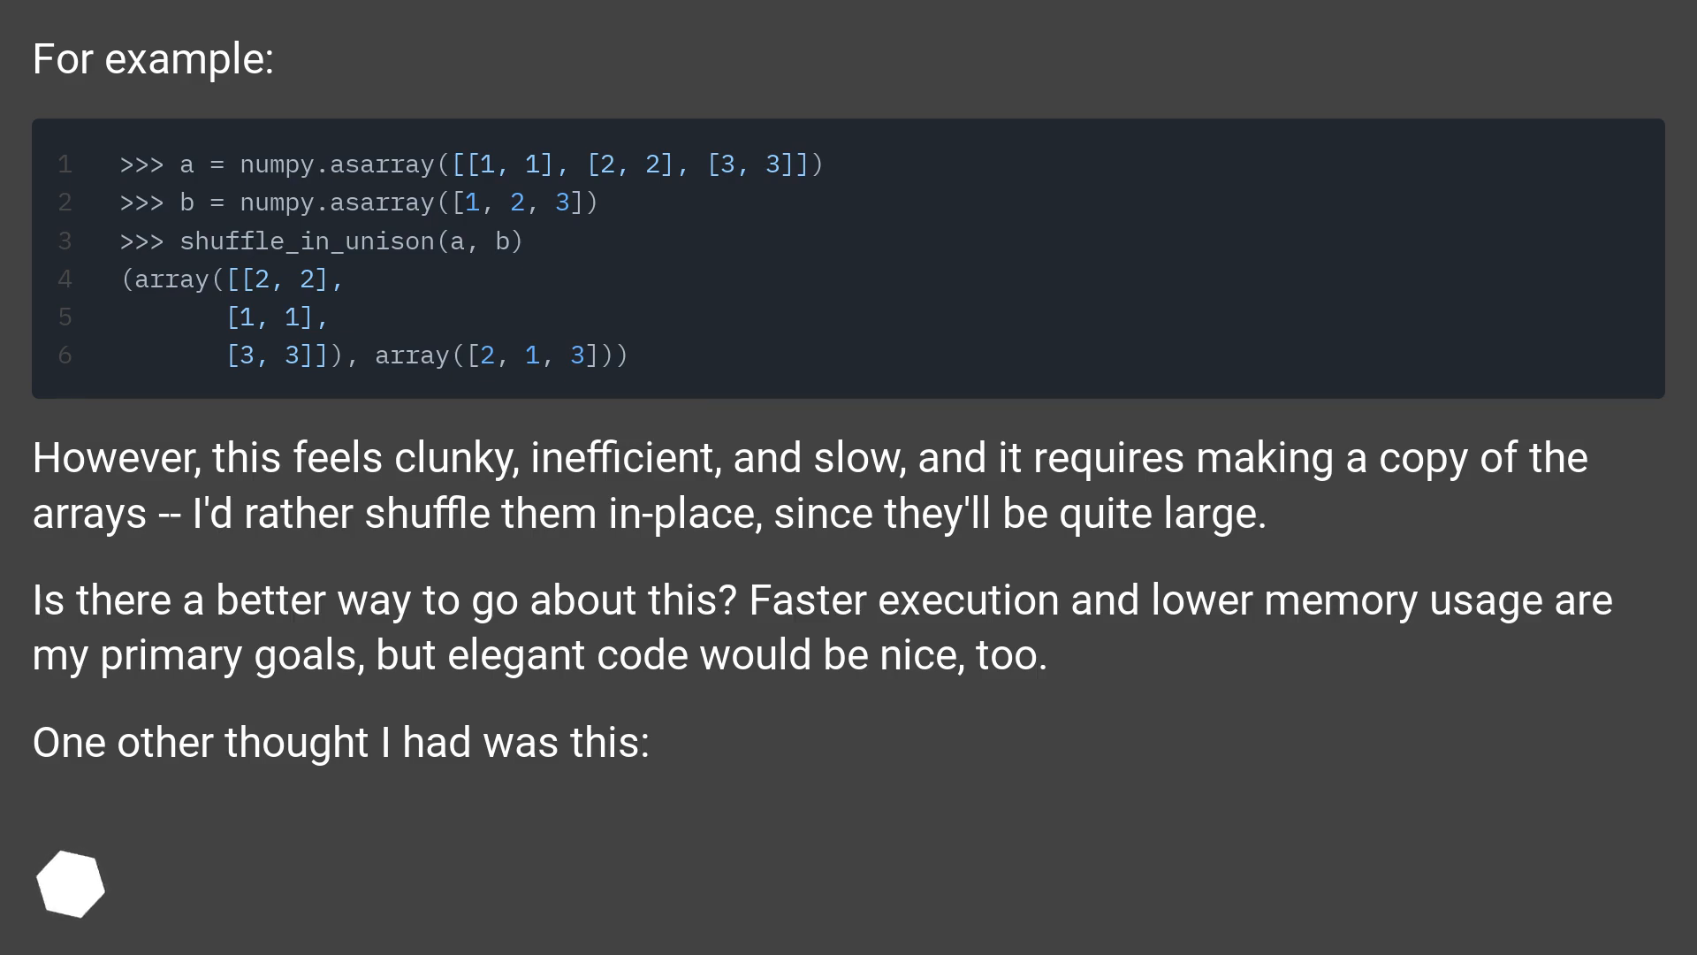
pyautogui.scroll(-3)
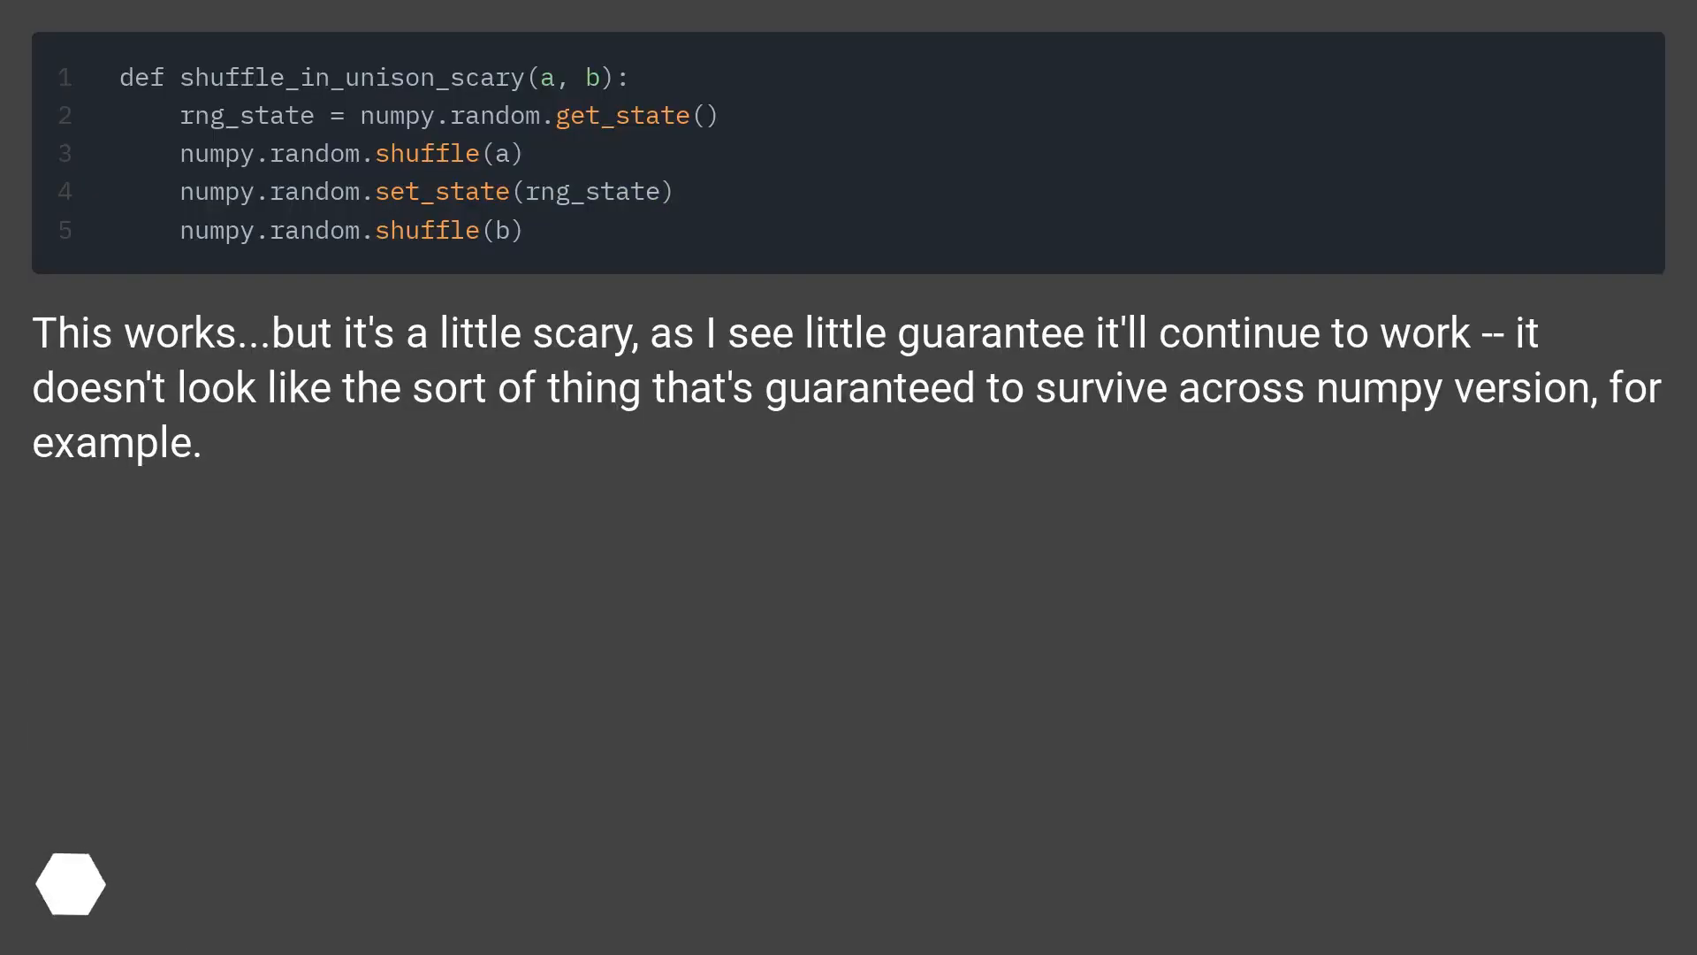